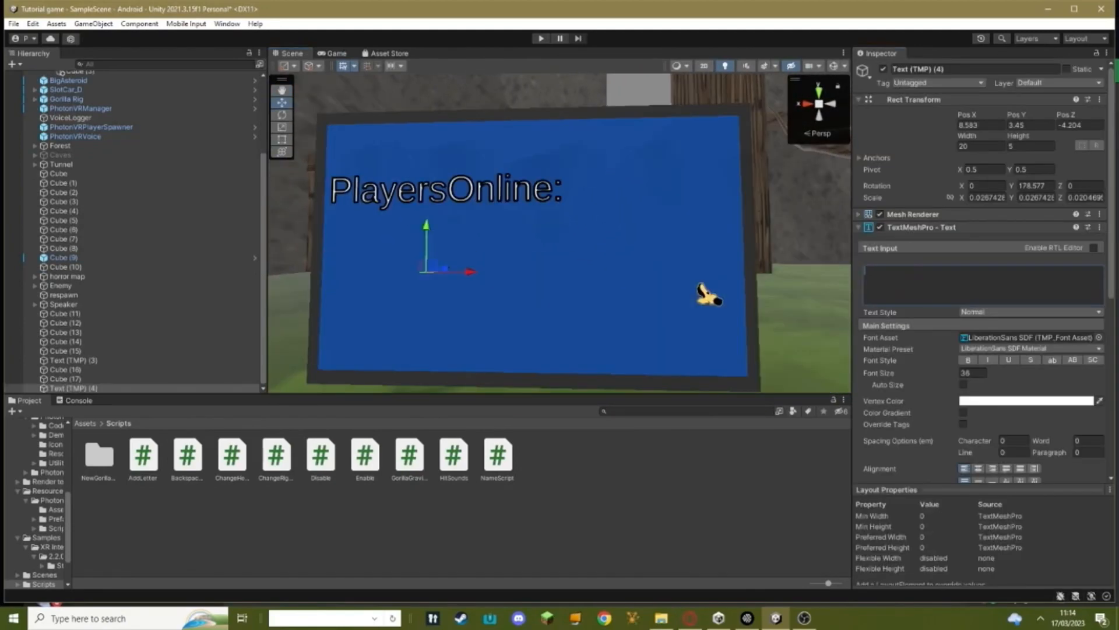
Type 'Fps:' into the board's TextMeshPro text, then open Discord's #fps-display channel with FPSDisplayFR.cs.
{"action": "type", "text": "Fps"}
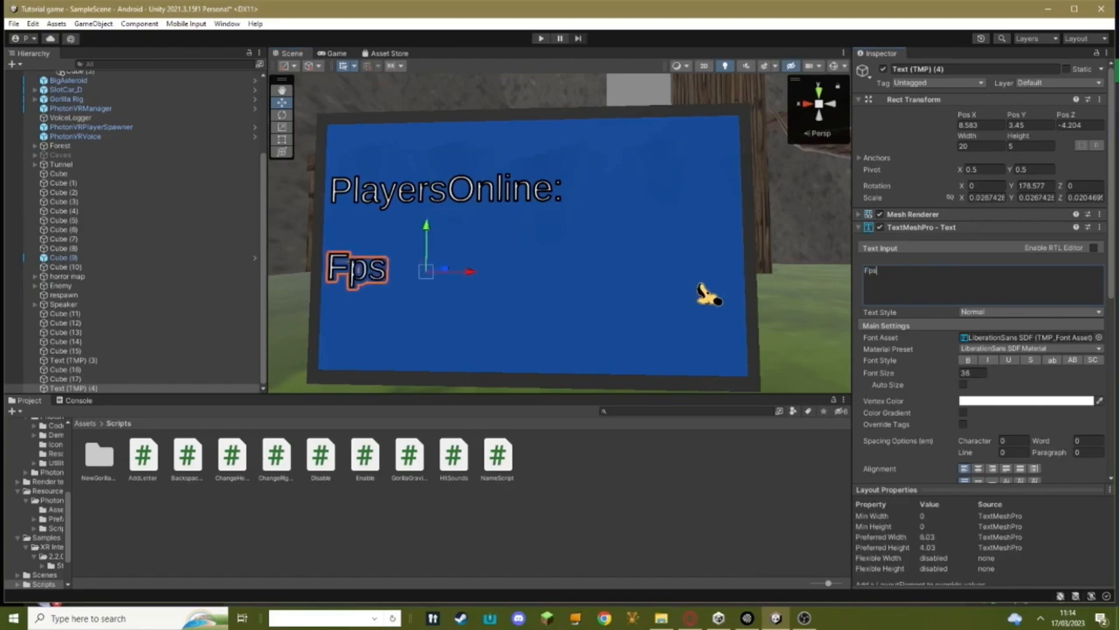
{"action": "type", "text": ":"}
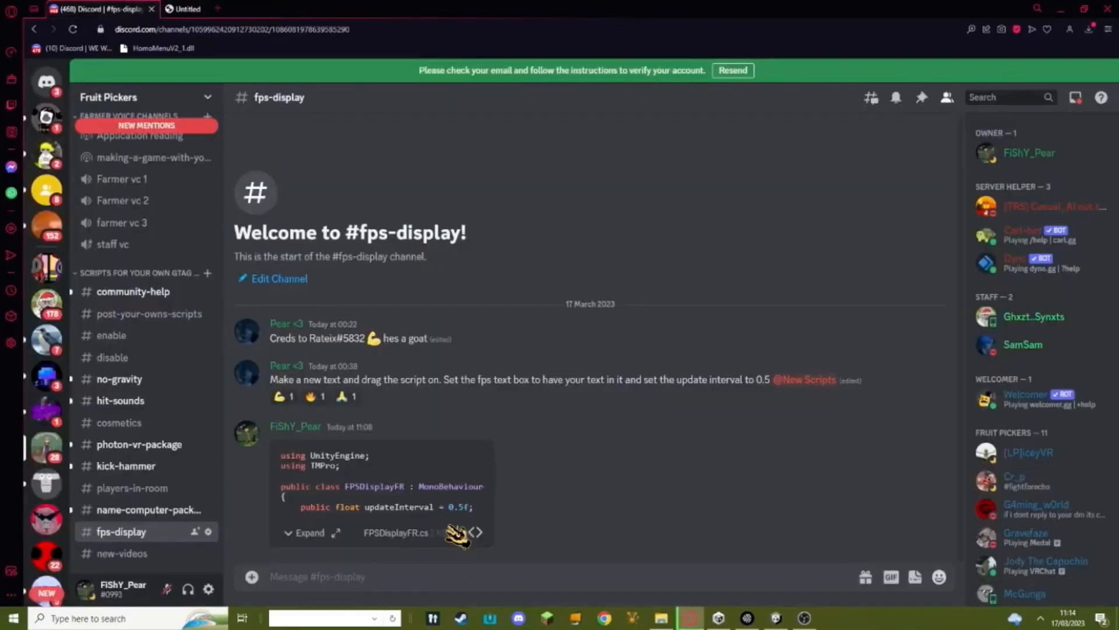
{"action": "left_click", "coordinate": [457, 532]}
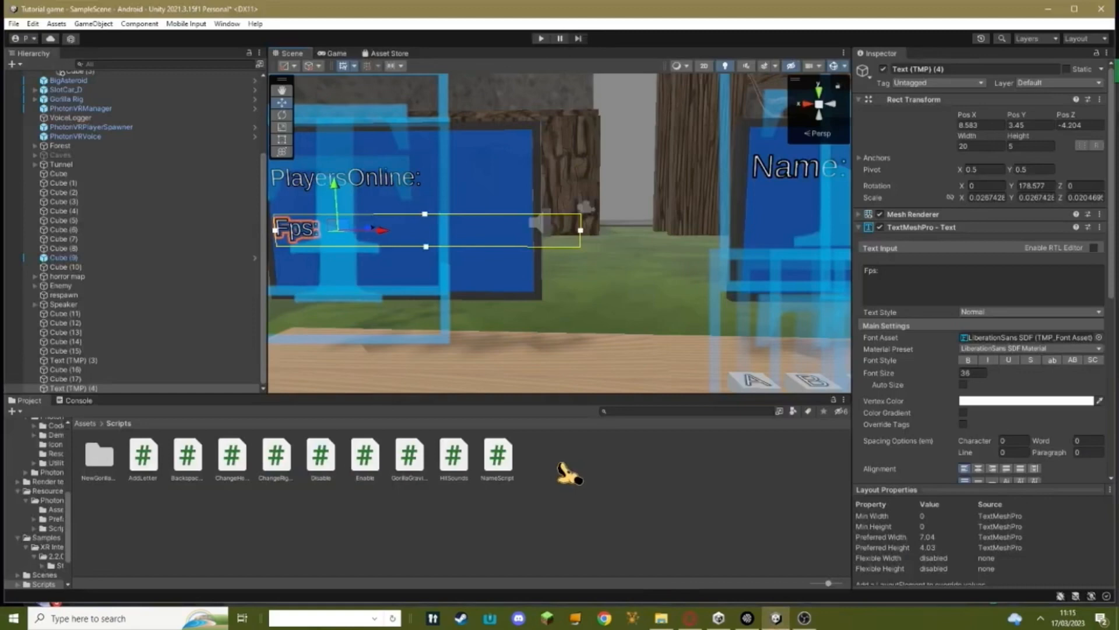
{"action": "mouse_move", "coordinate": [565, 473]}
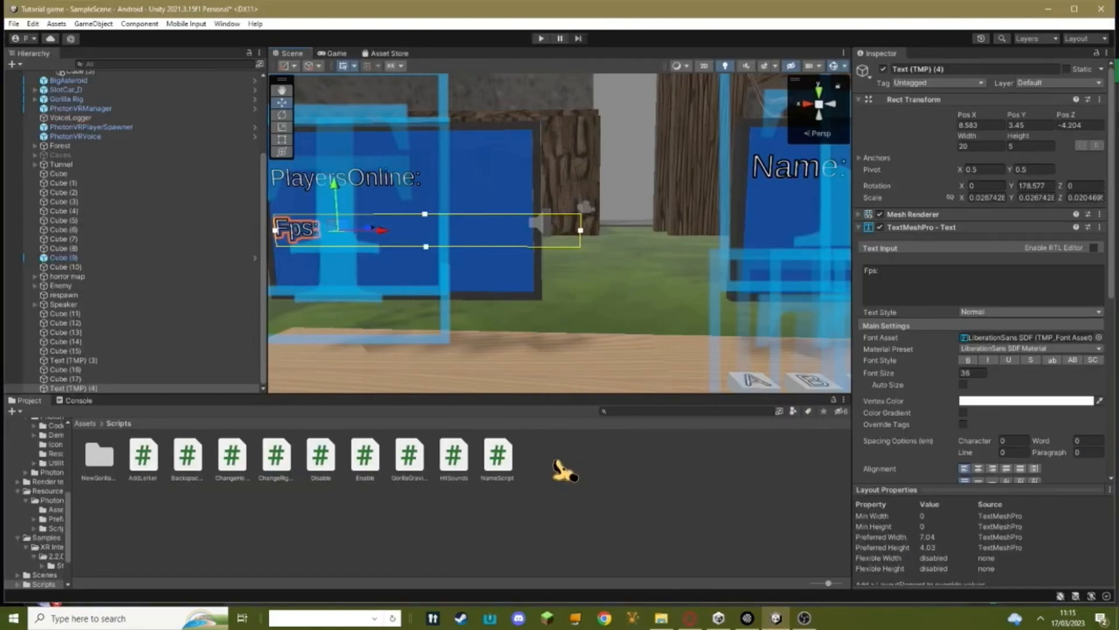